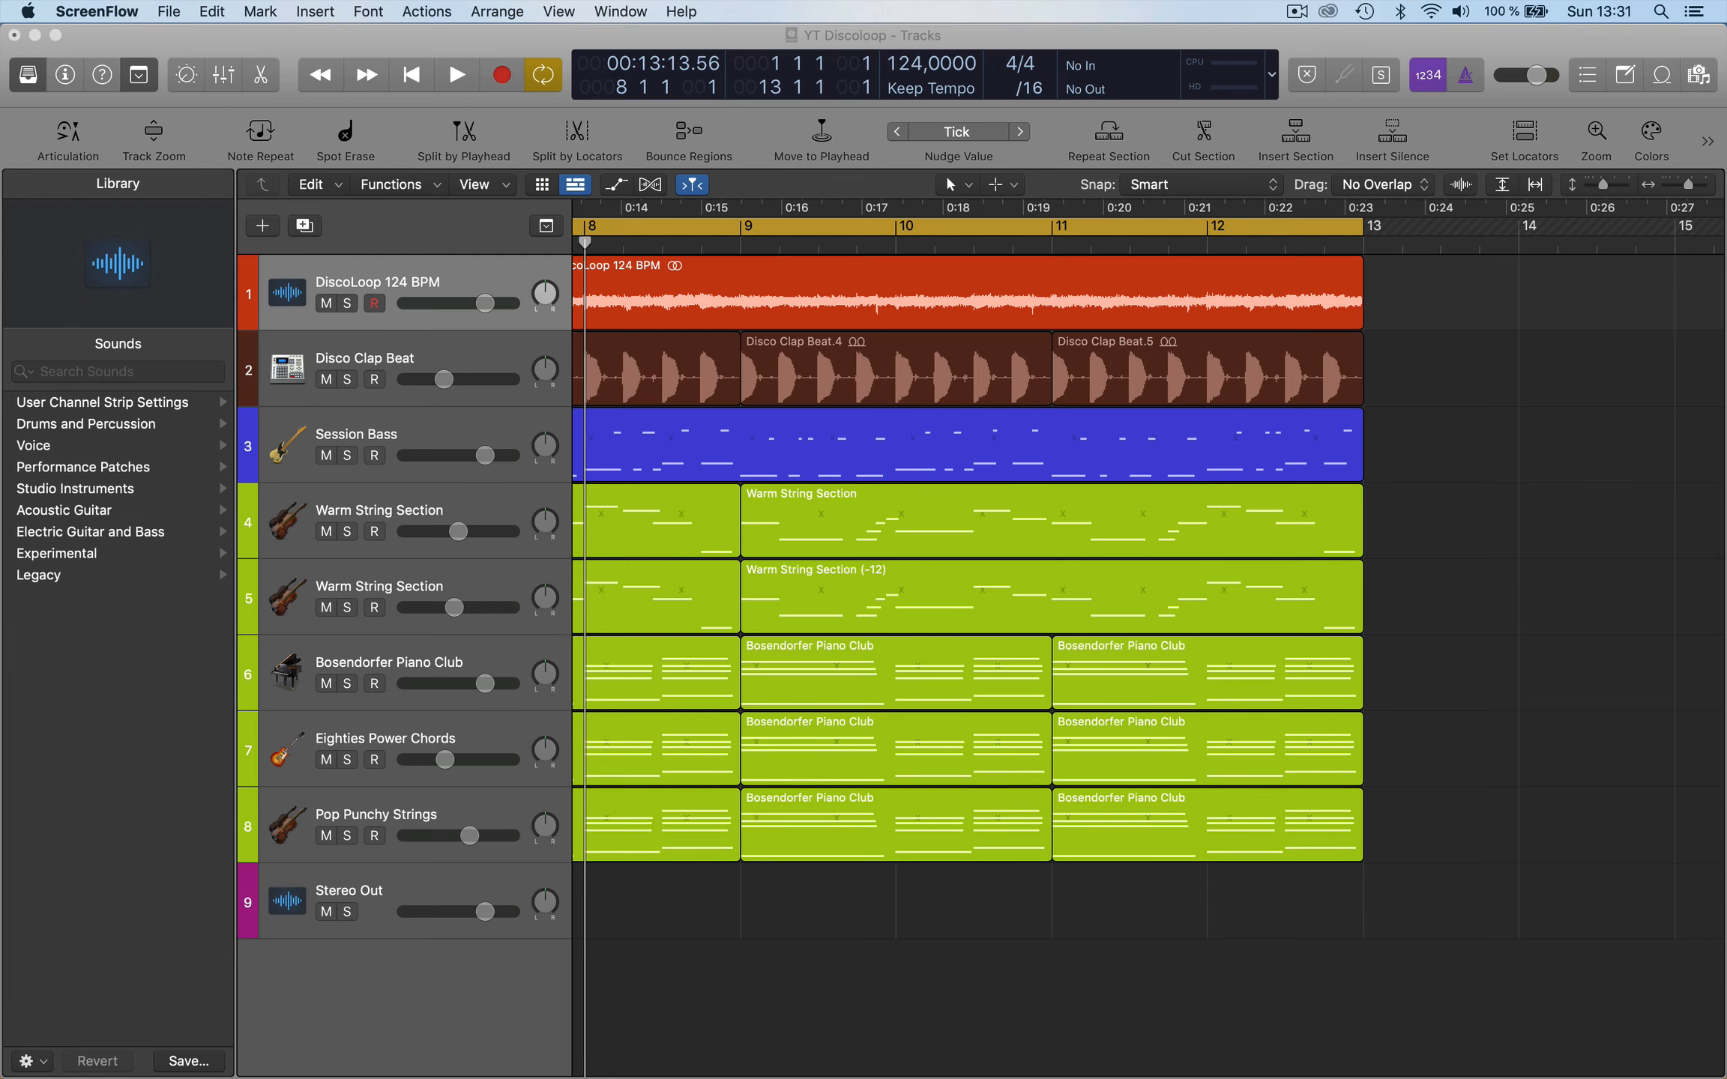
Bring up the File menu's Bounce submenu for the YT Discoloop project
click(167, 12)
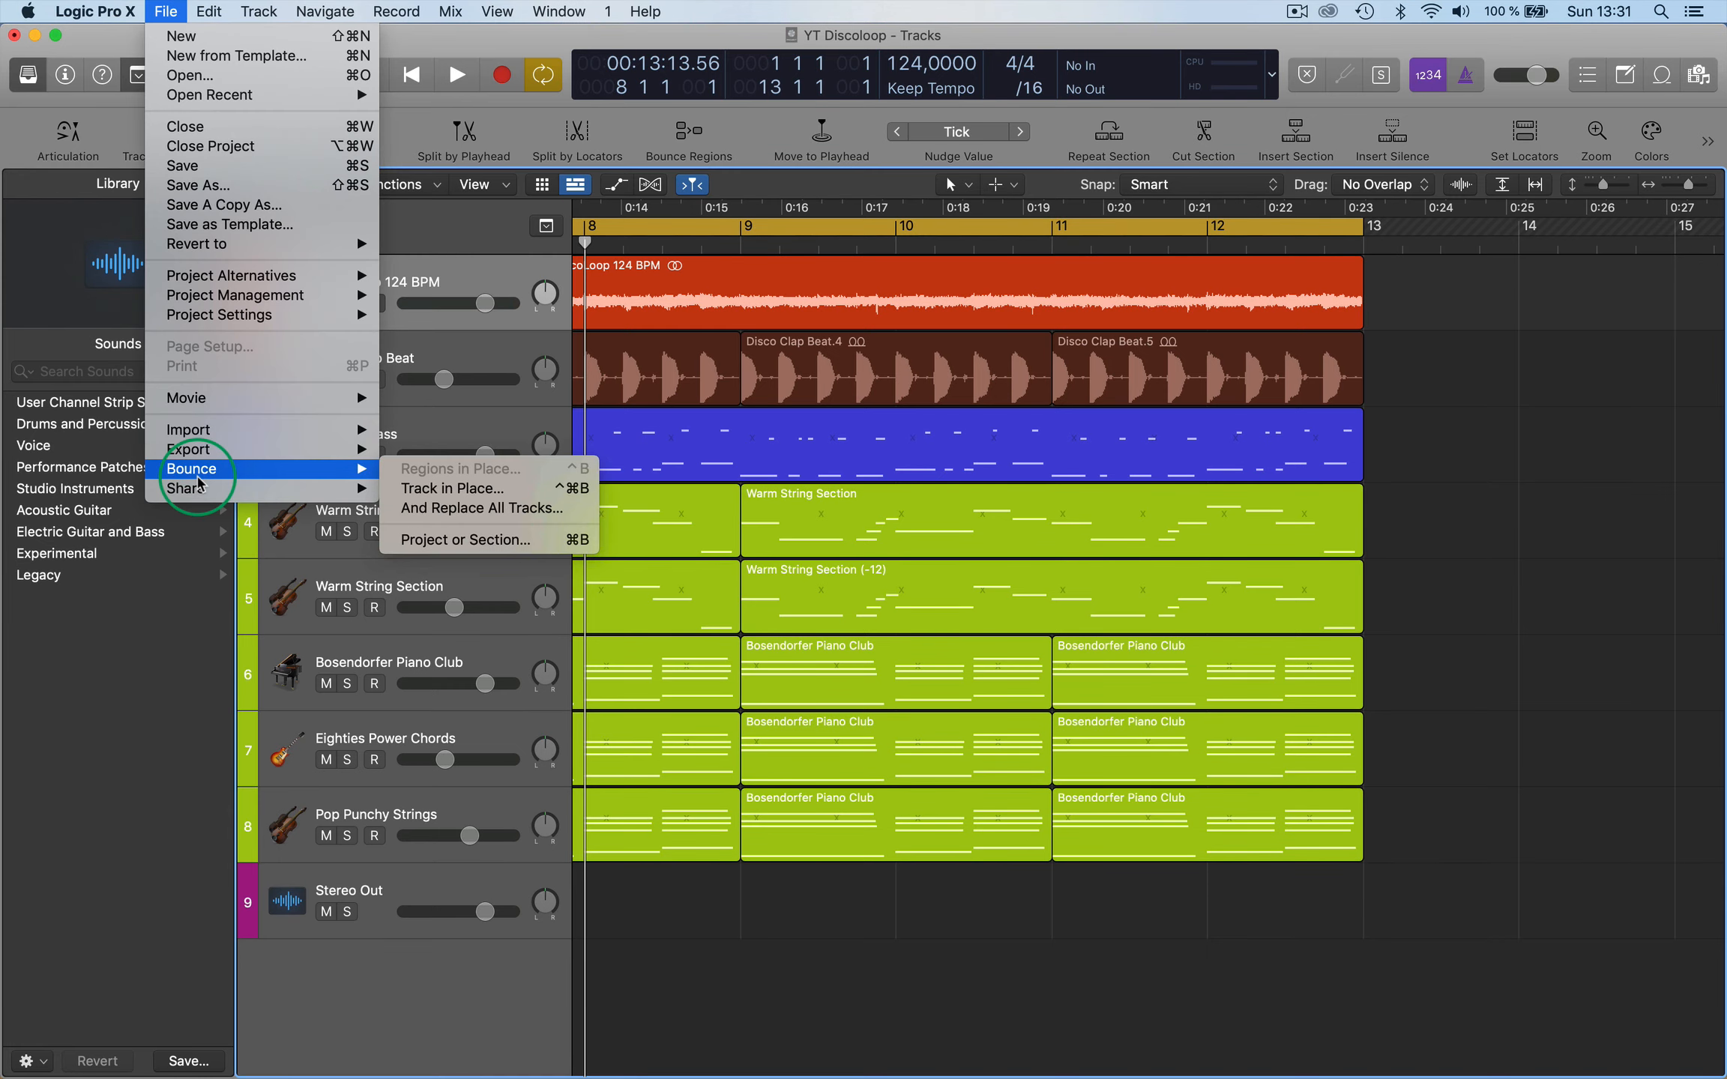
mouse_move(474, 540)
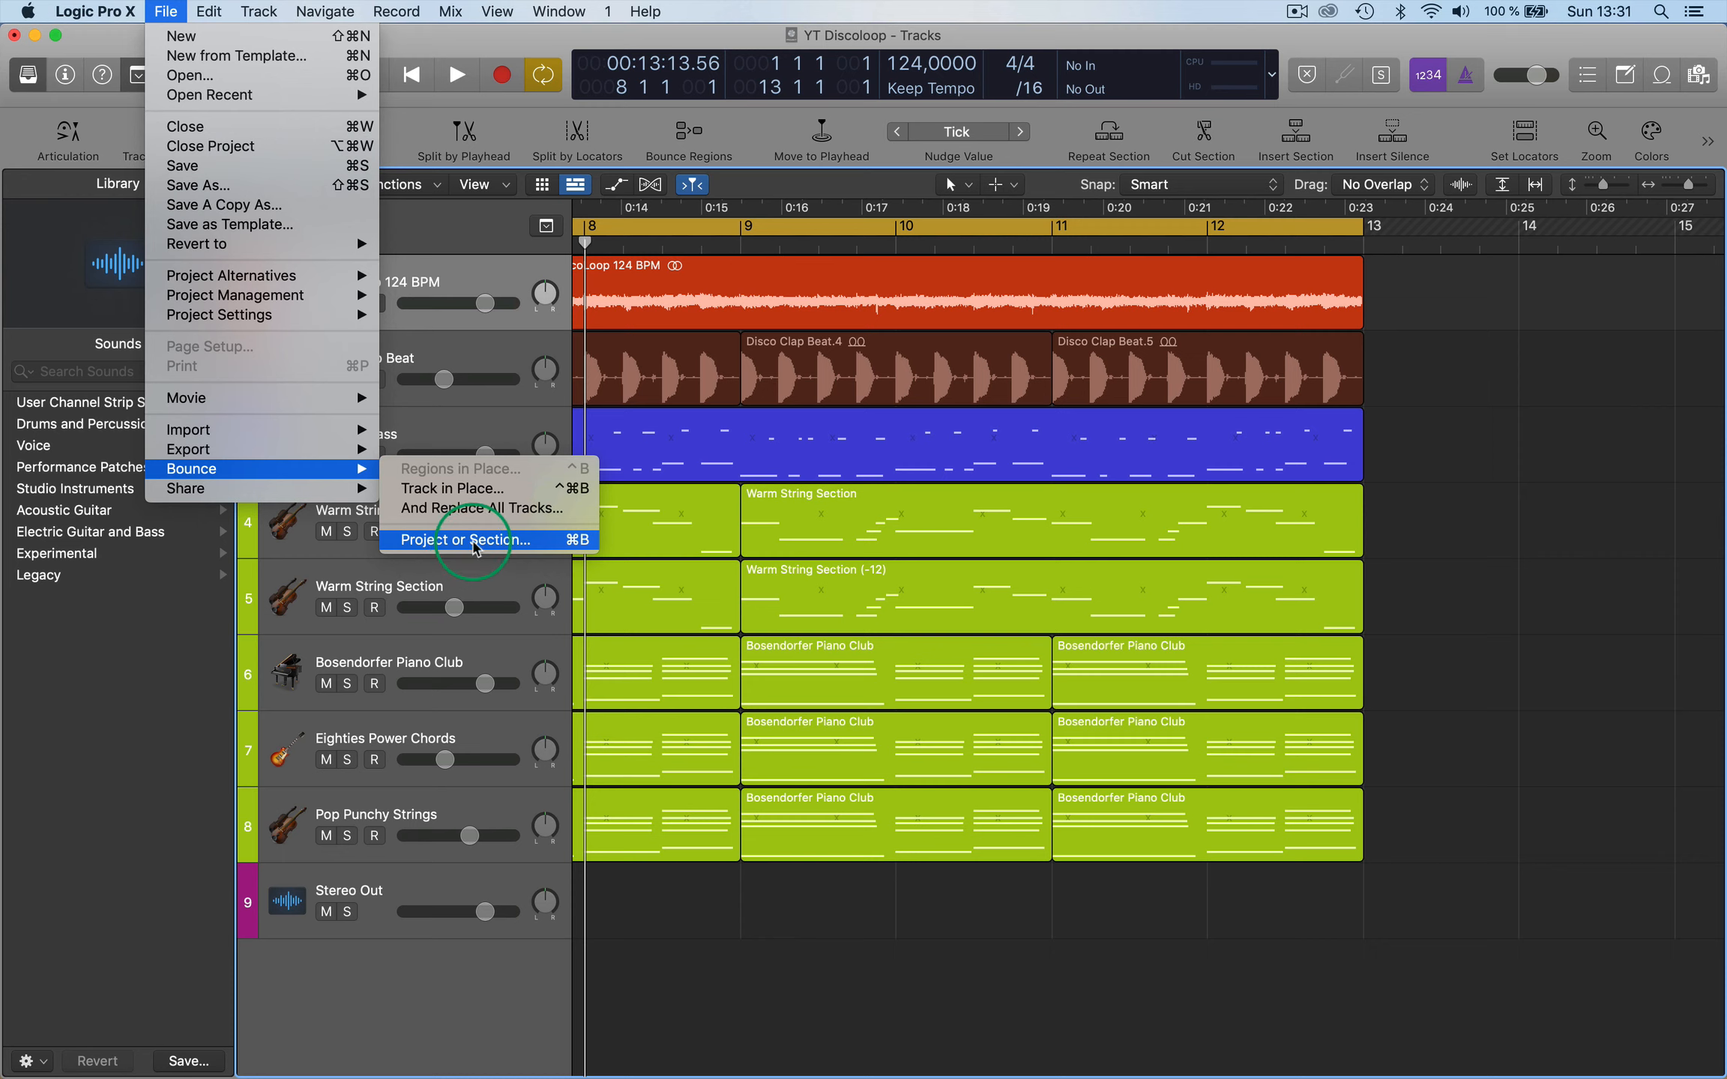
Keep PCM Wave at 24 Bit / 44100 and add MP3 as a second bounce destination
click(471, 538)
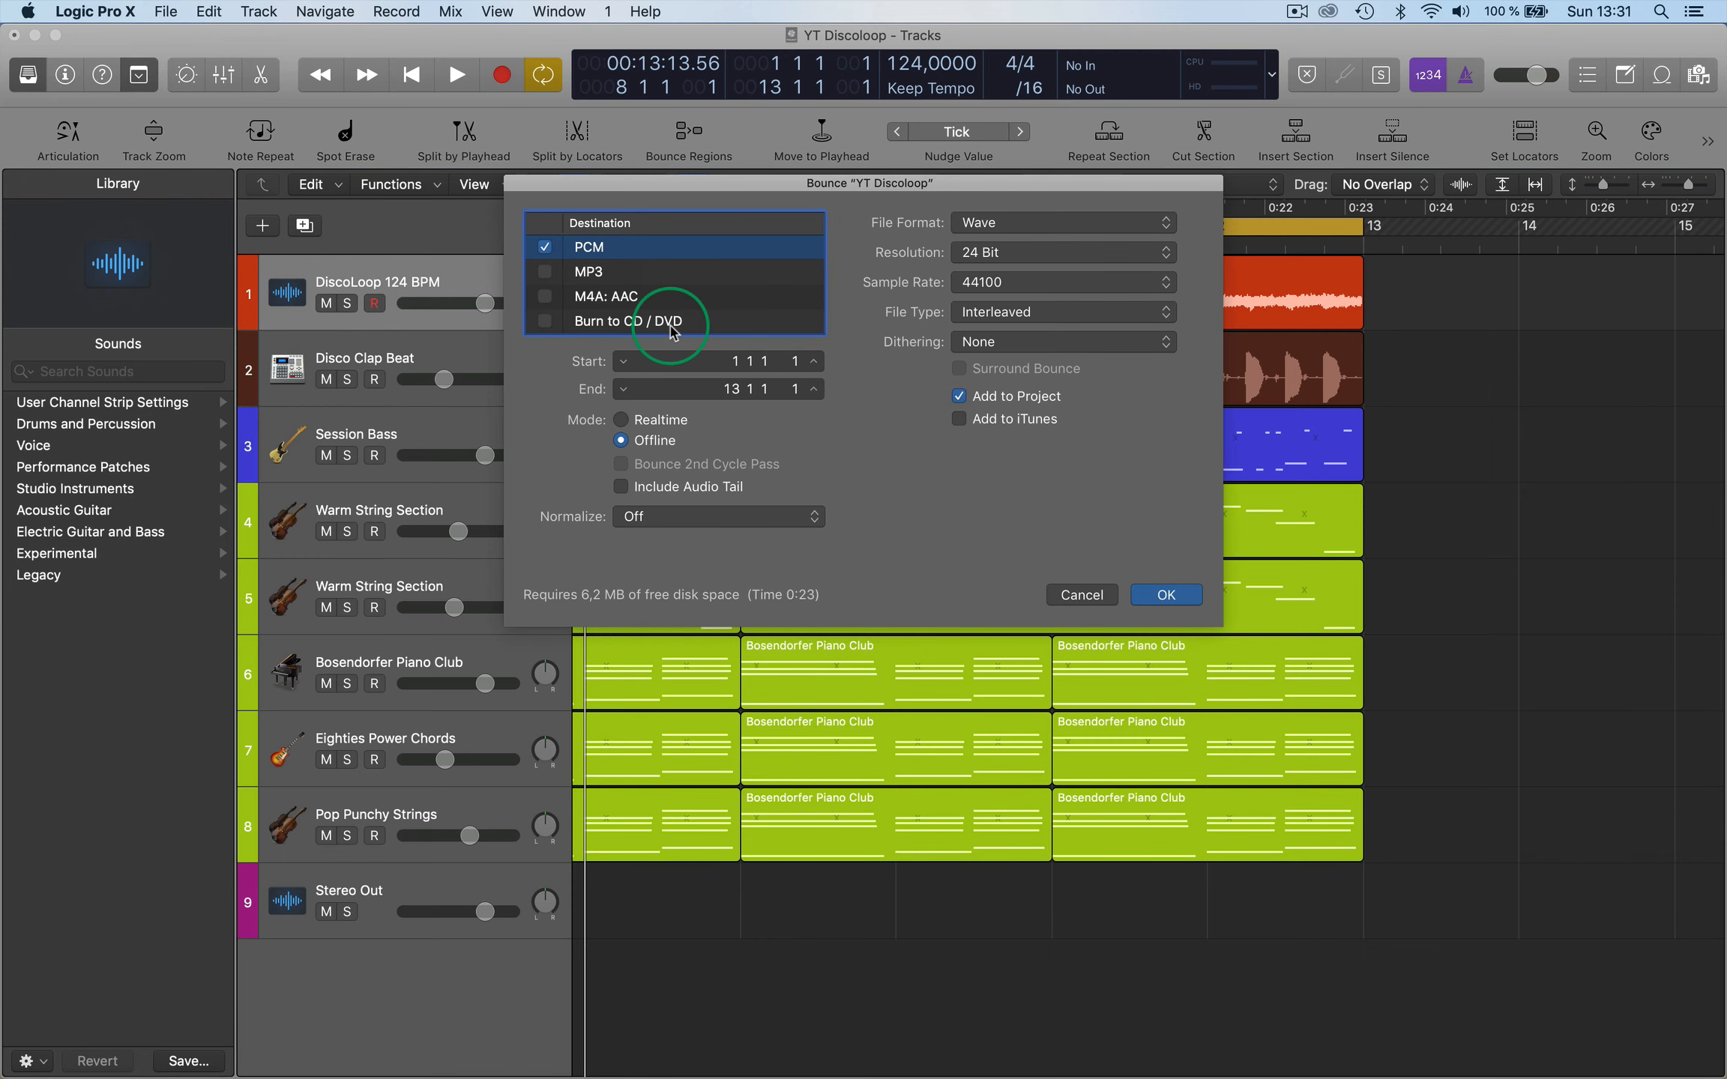
mouse_move(1070, 268)
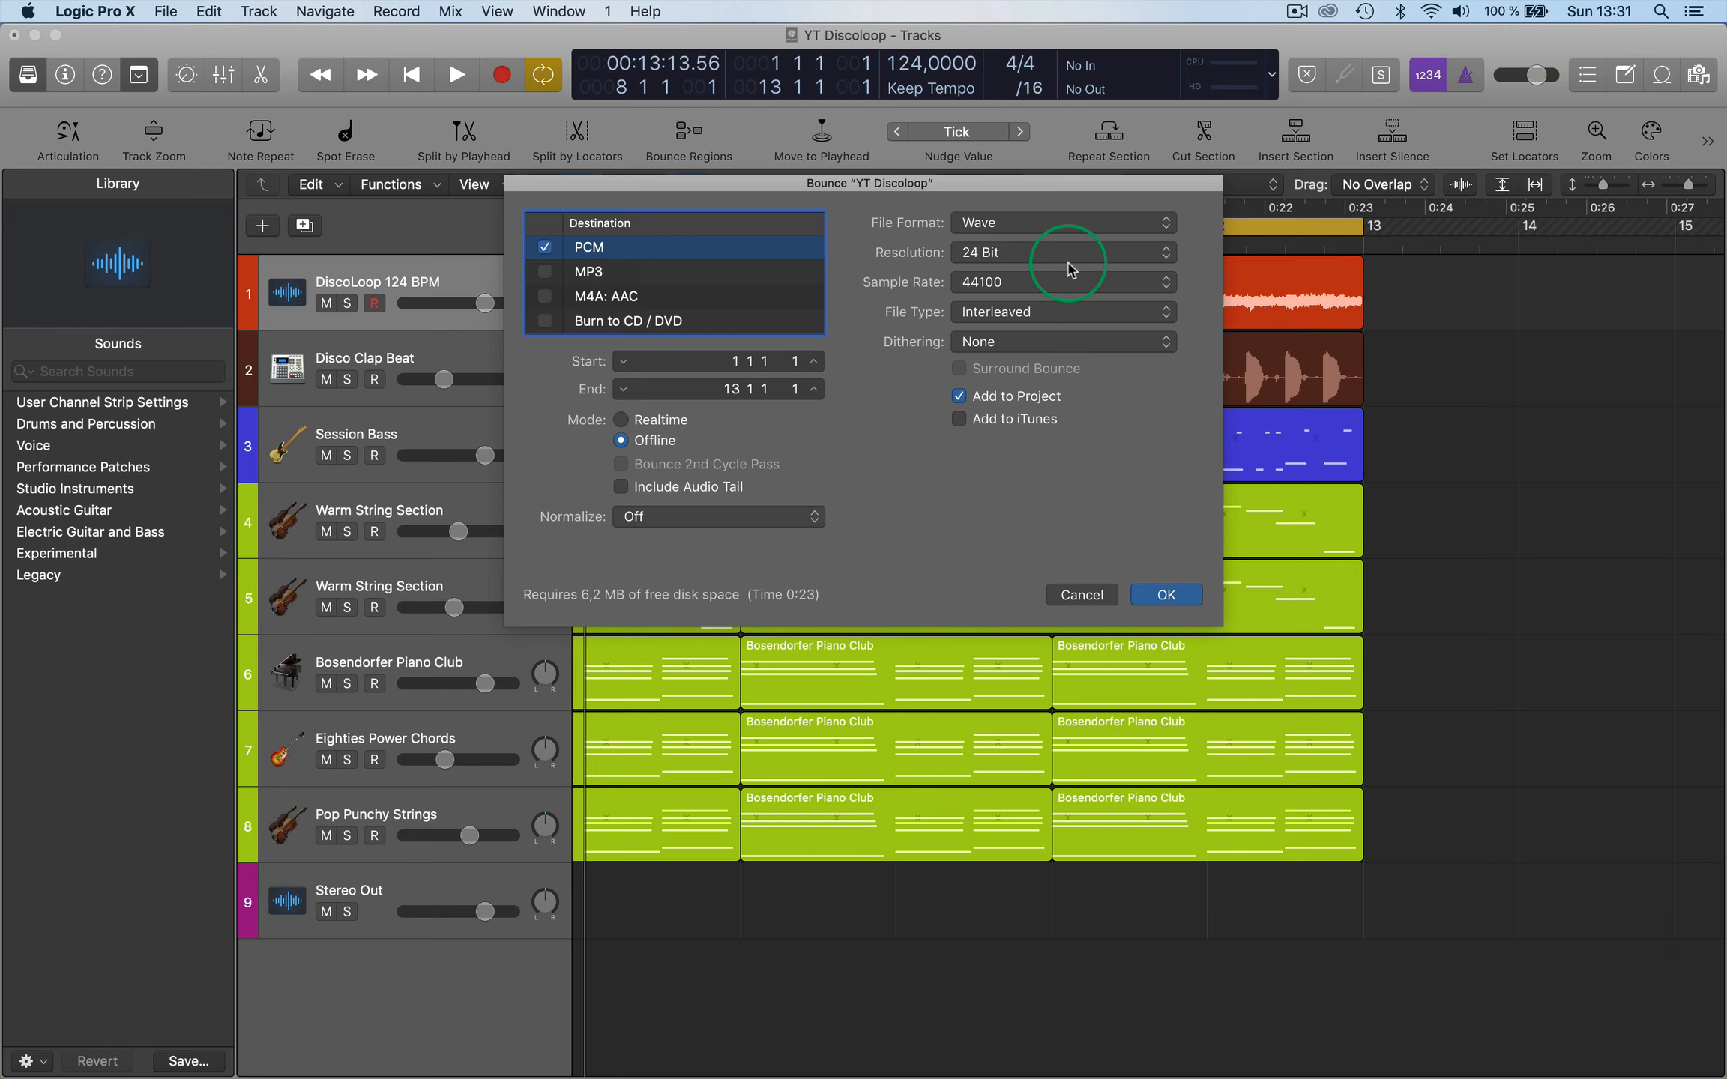
mouse_move(1049, 295)
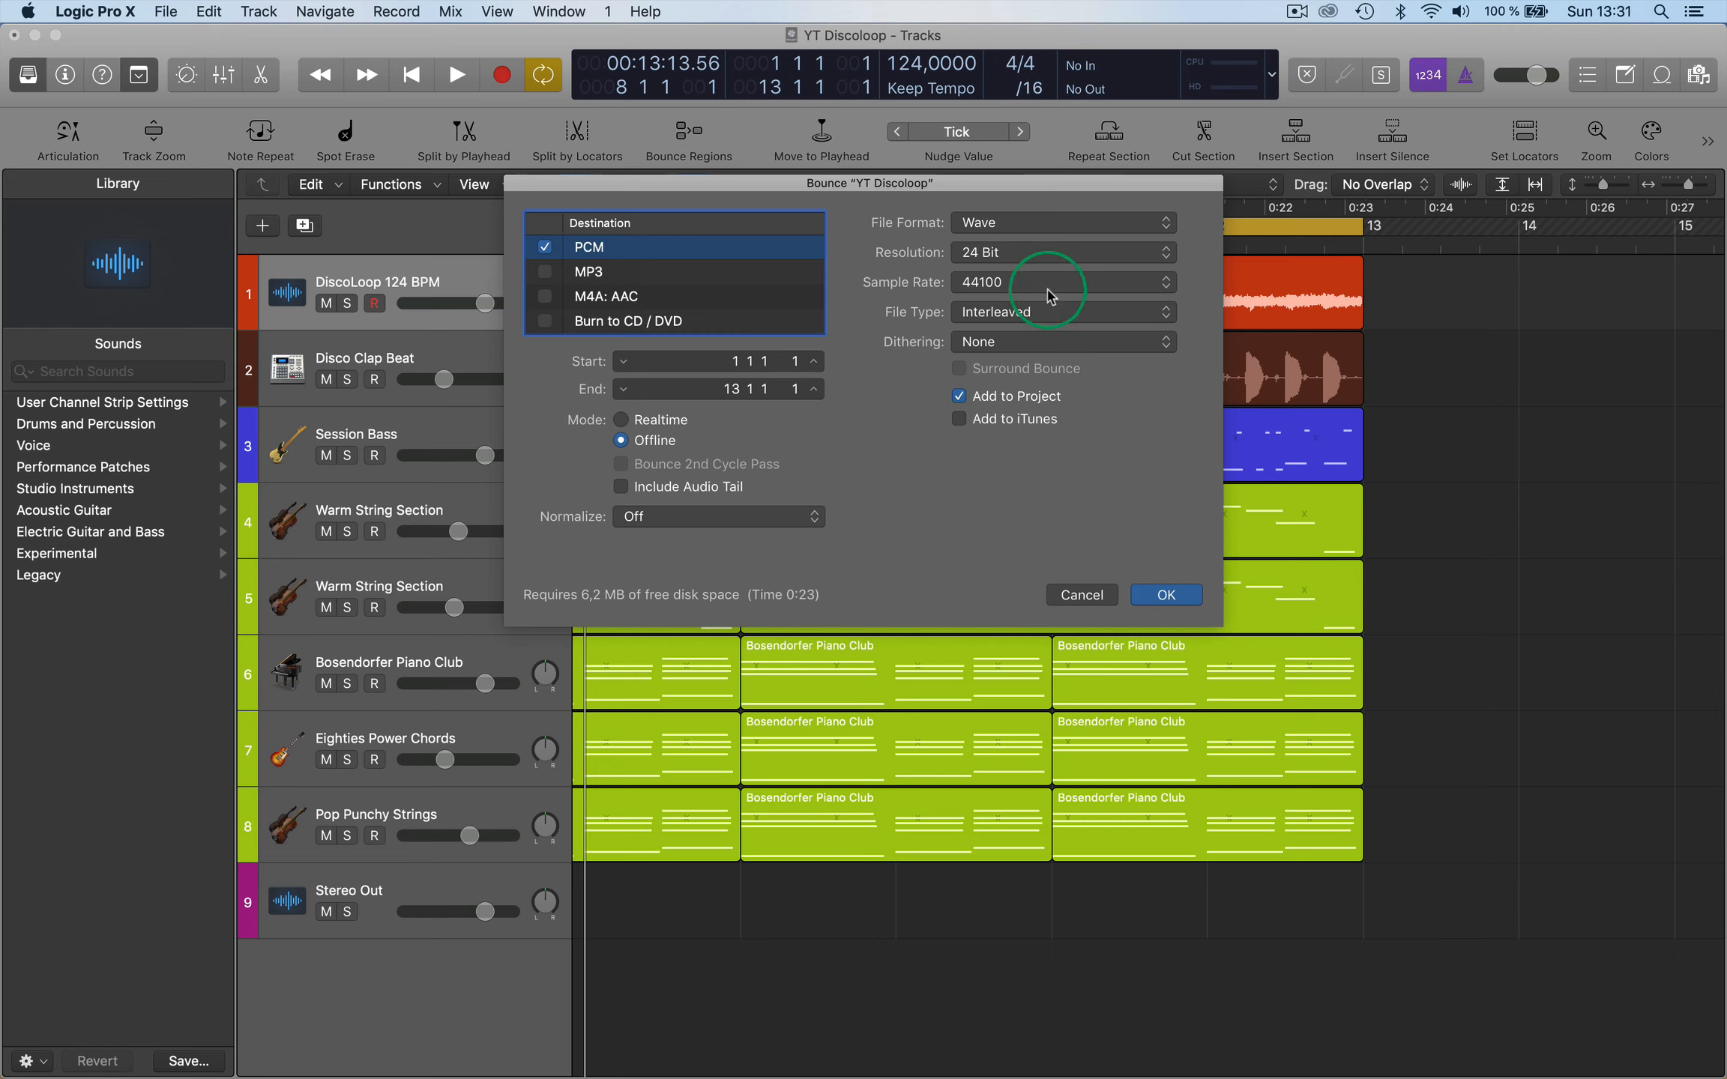
mouse_move(1091, 273)
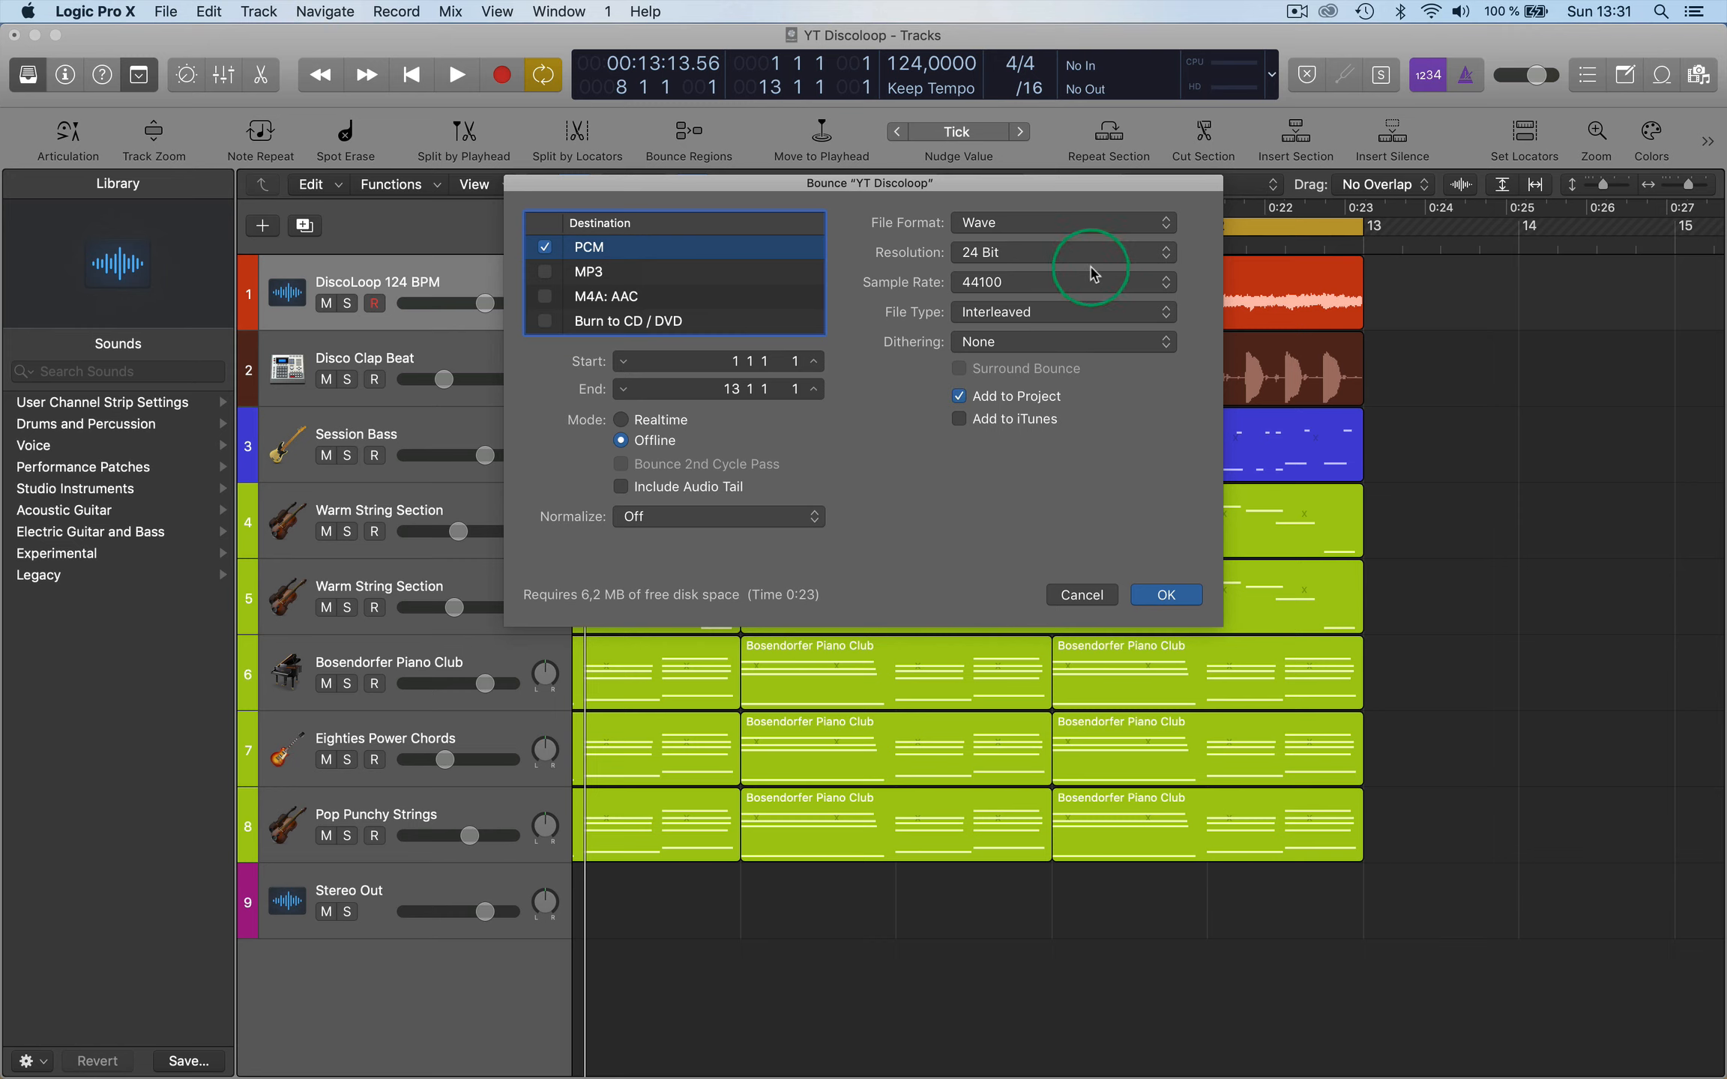
click(1060, 251)
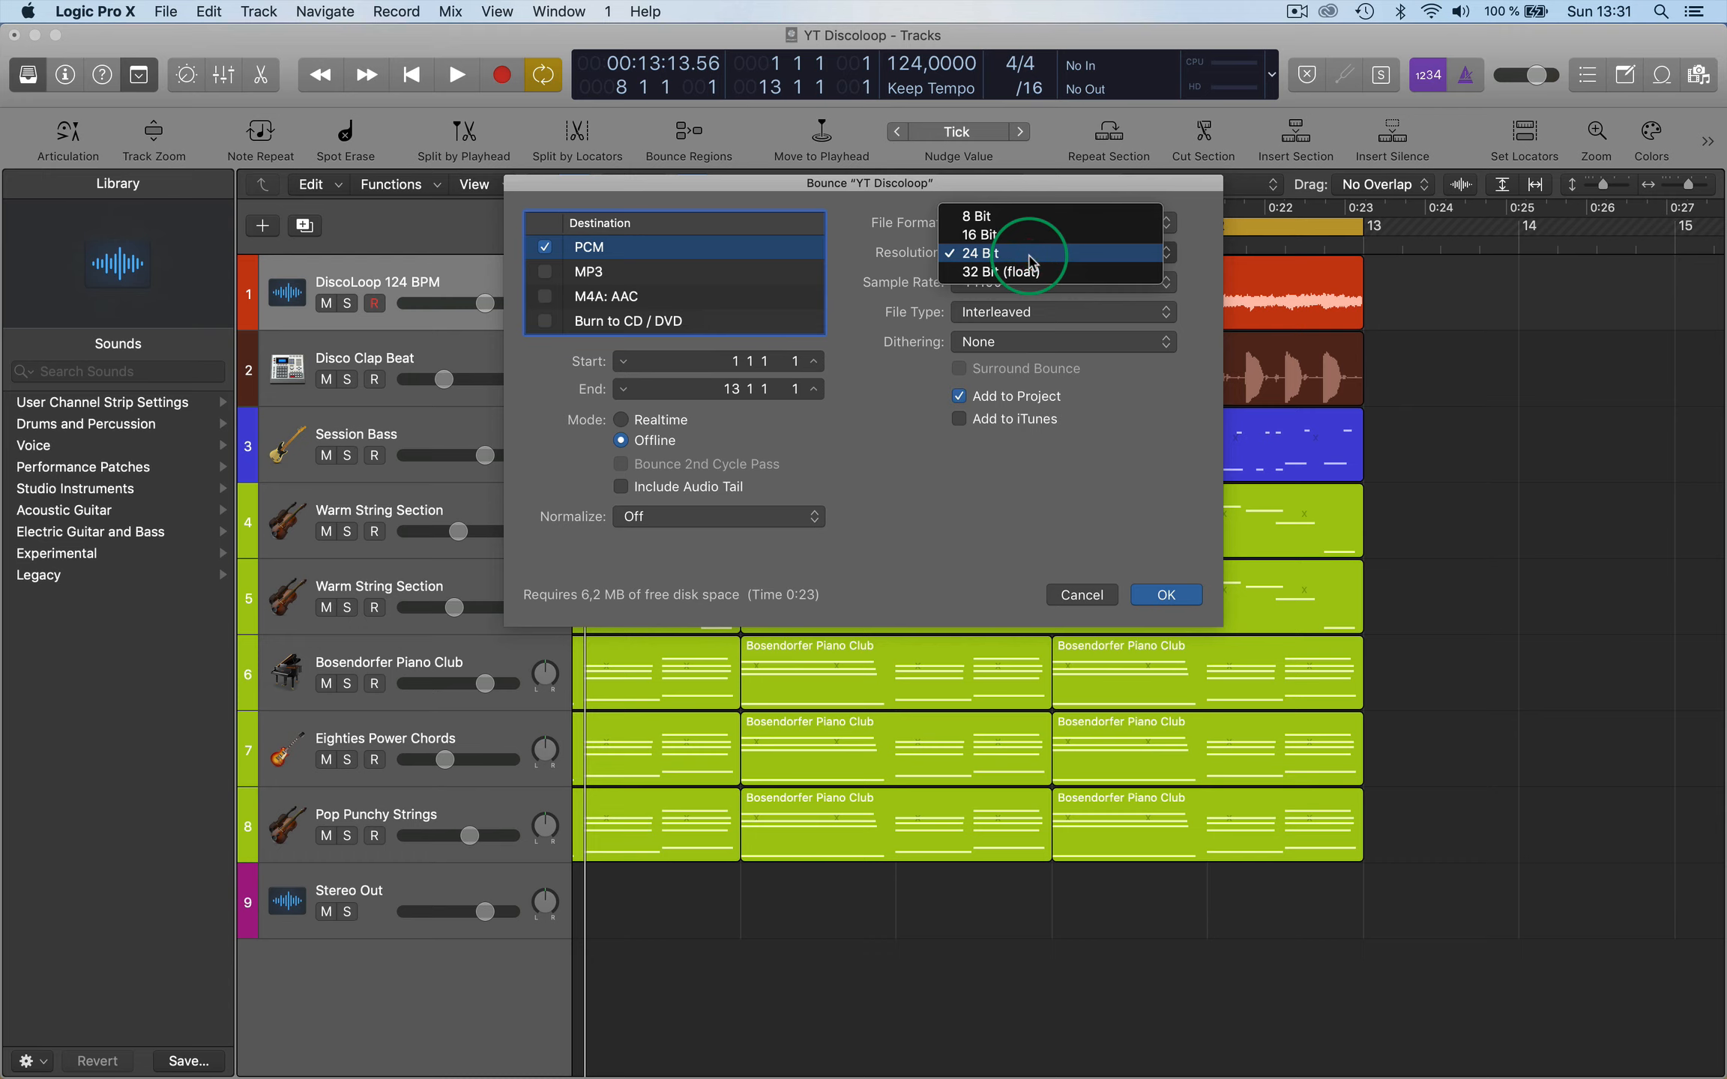
click(976, 254)
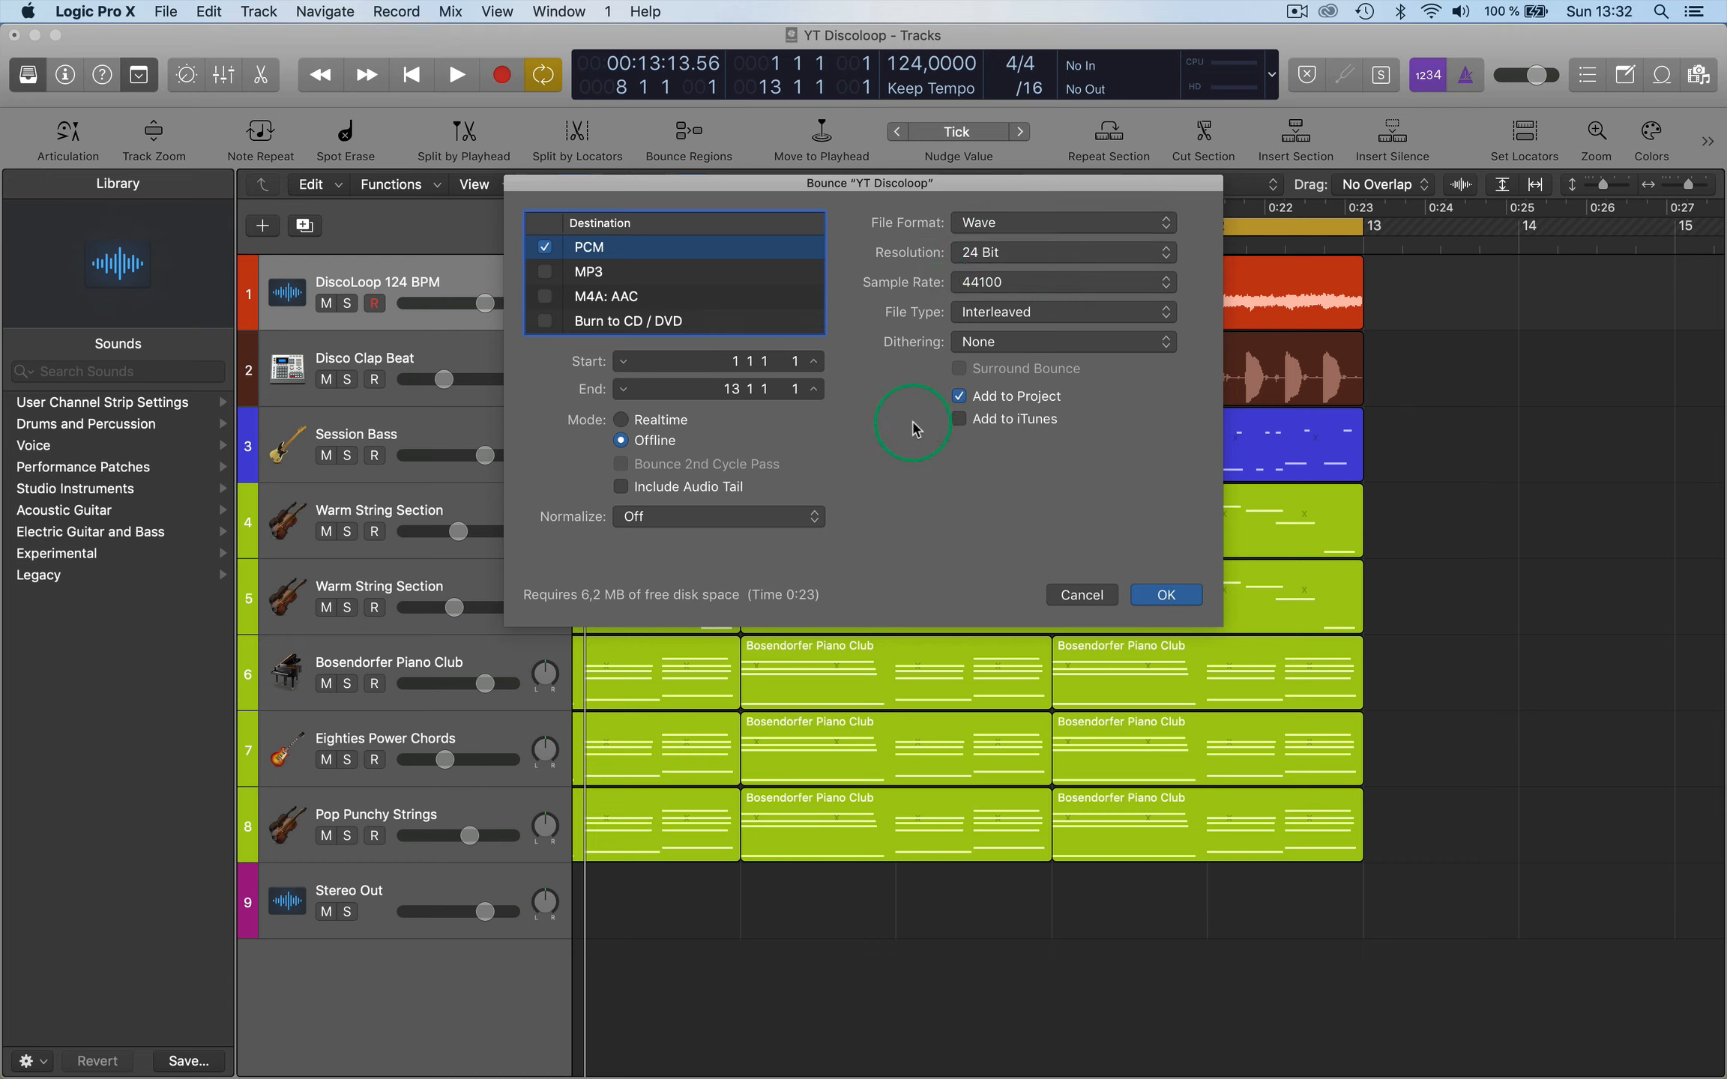
mouse_move(1024, 412)
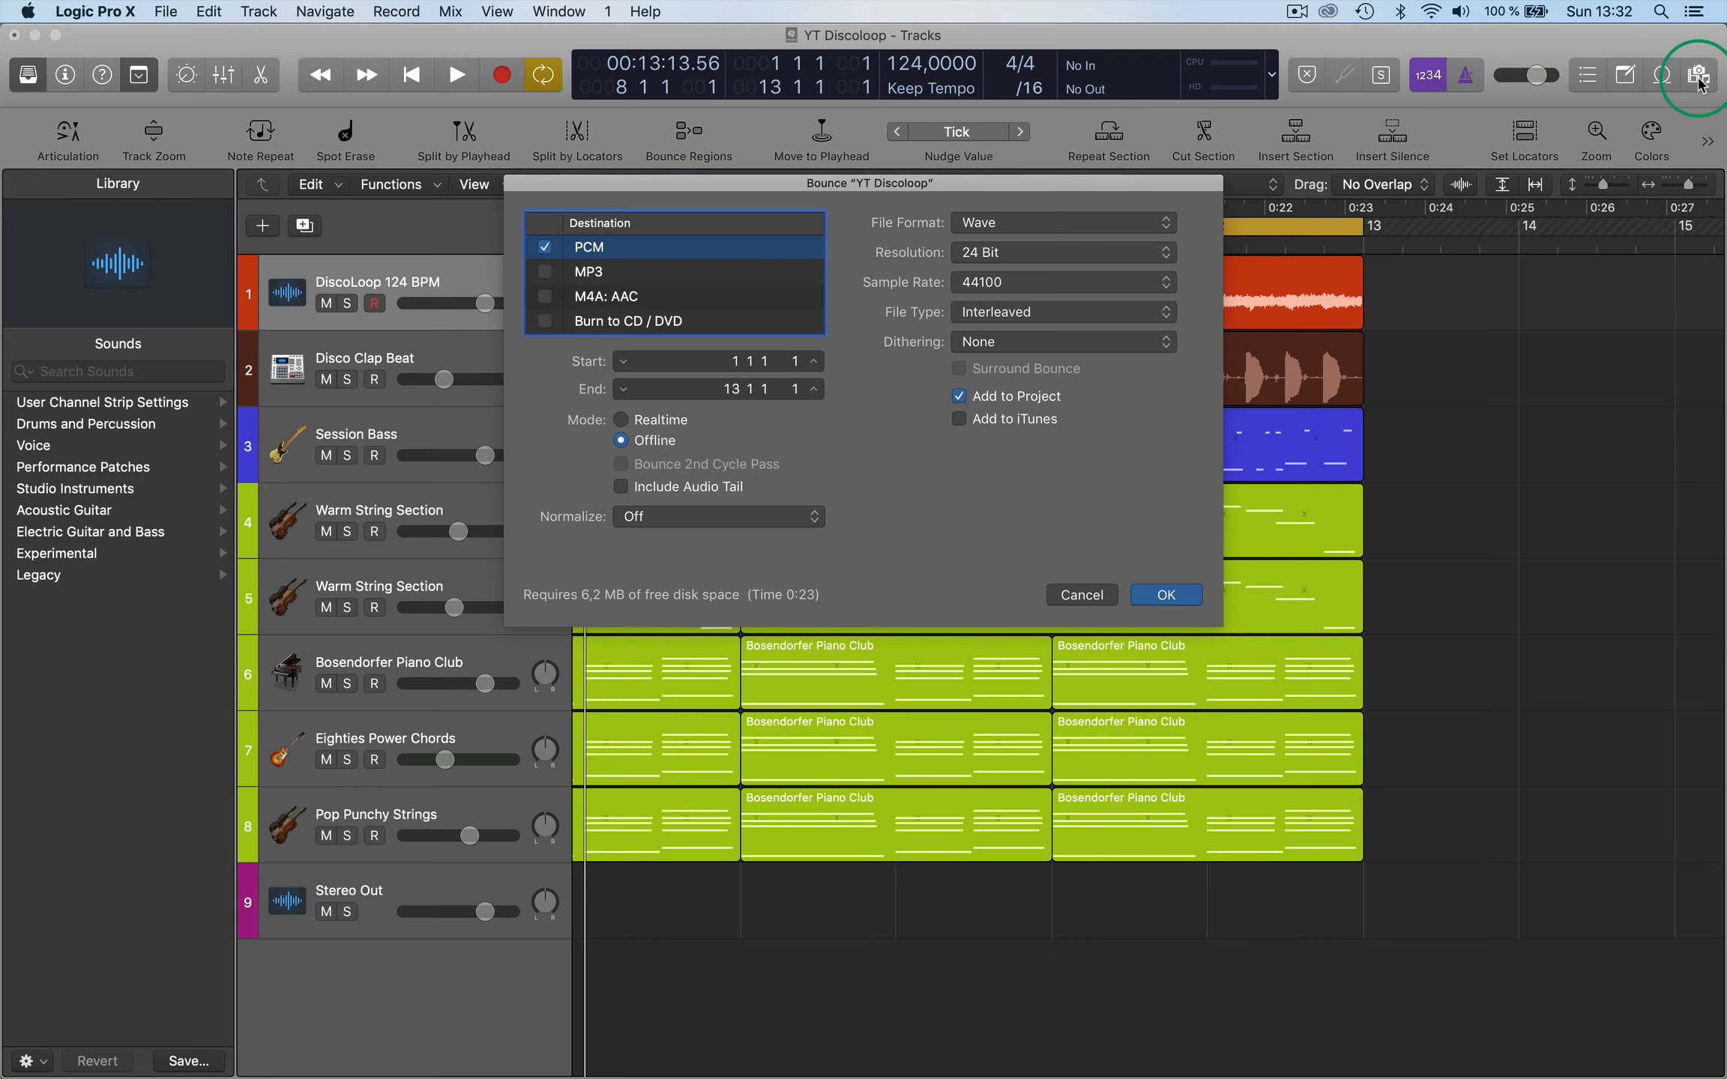
mouse_move(504, 247)
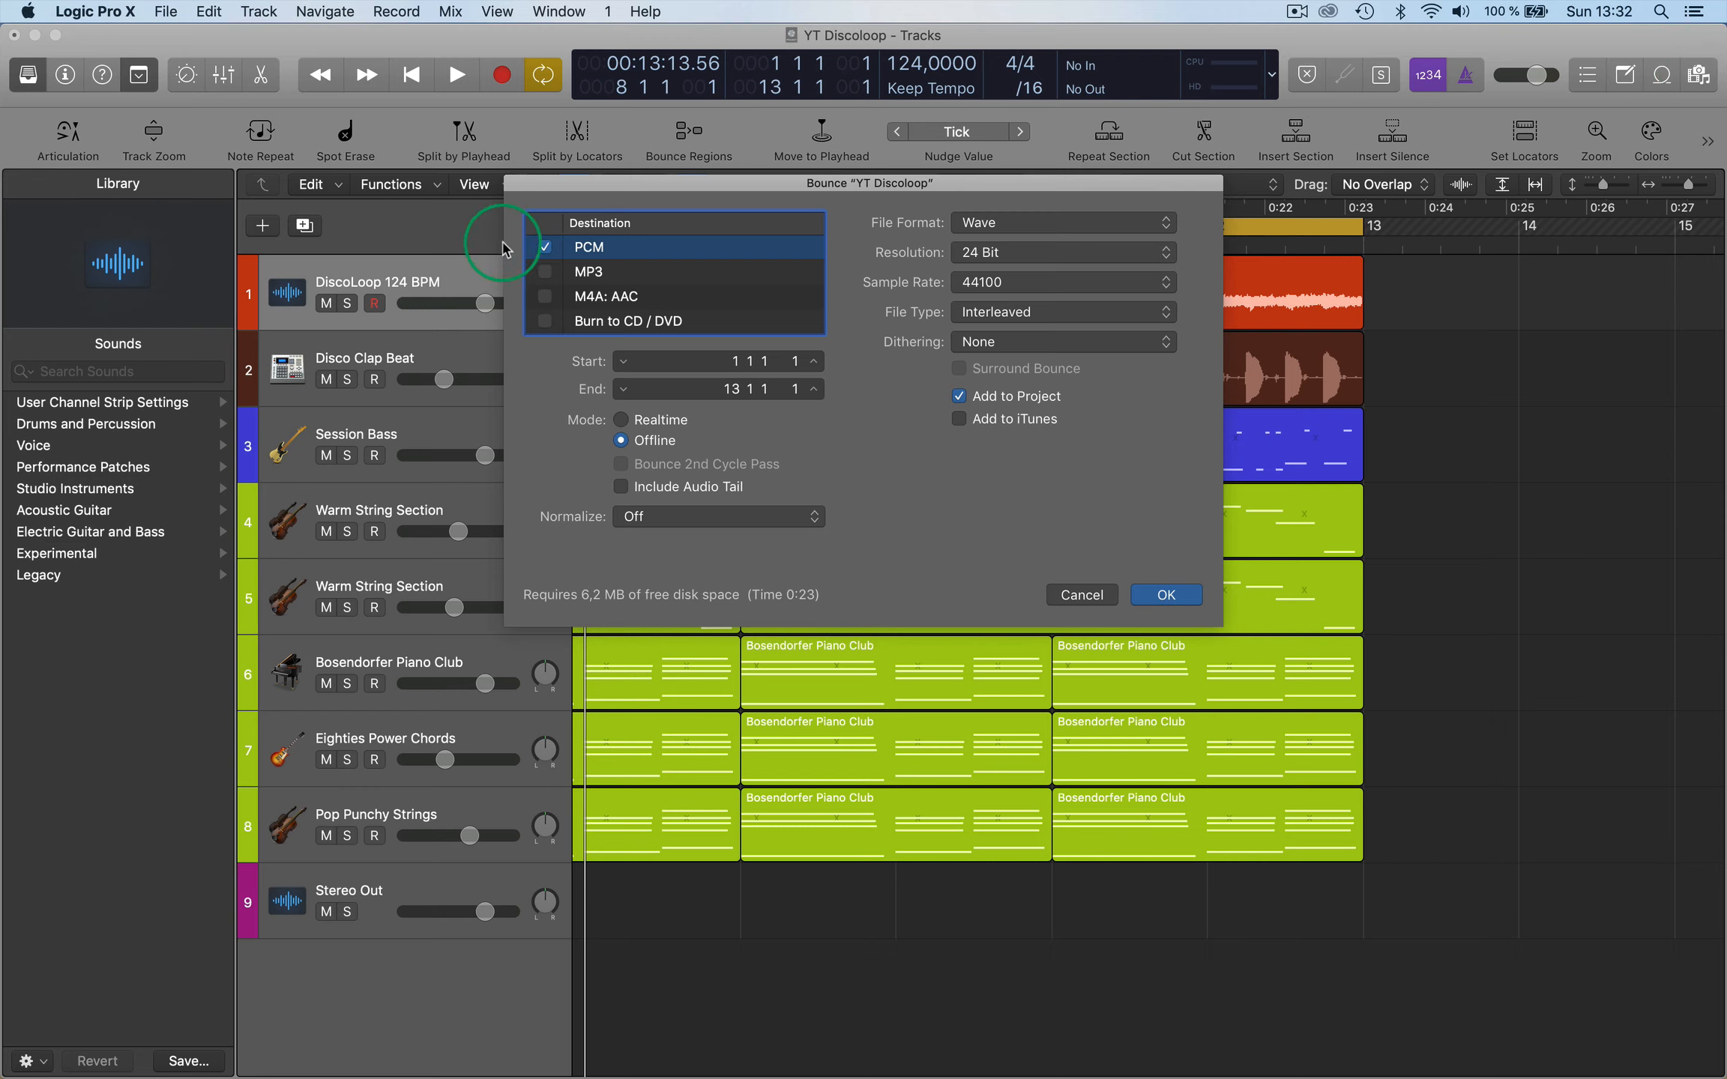
click(545, 271)
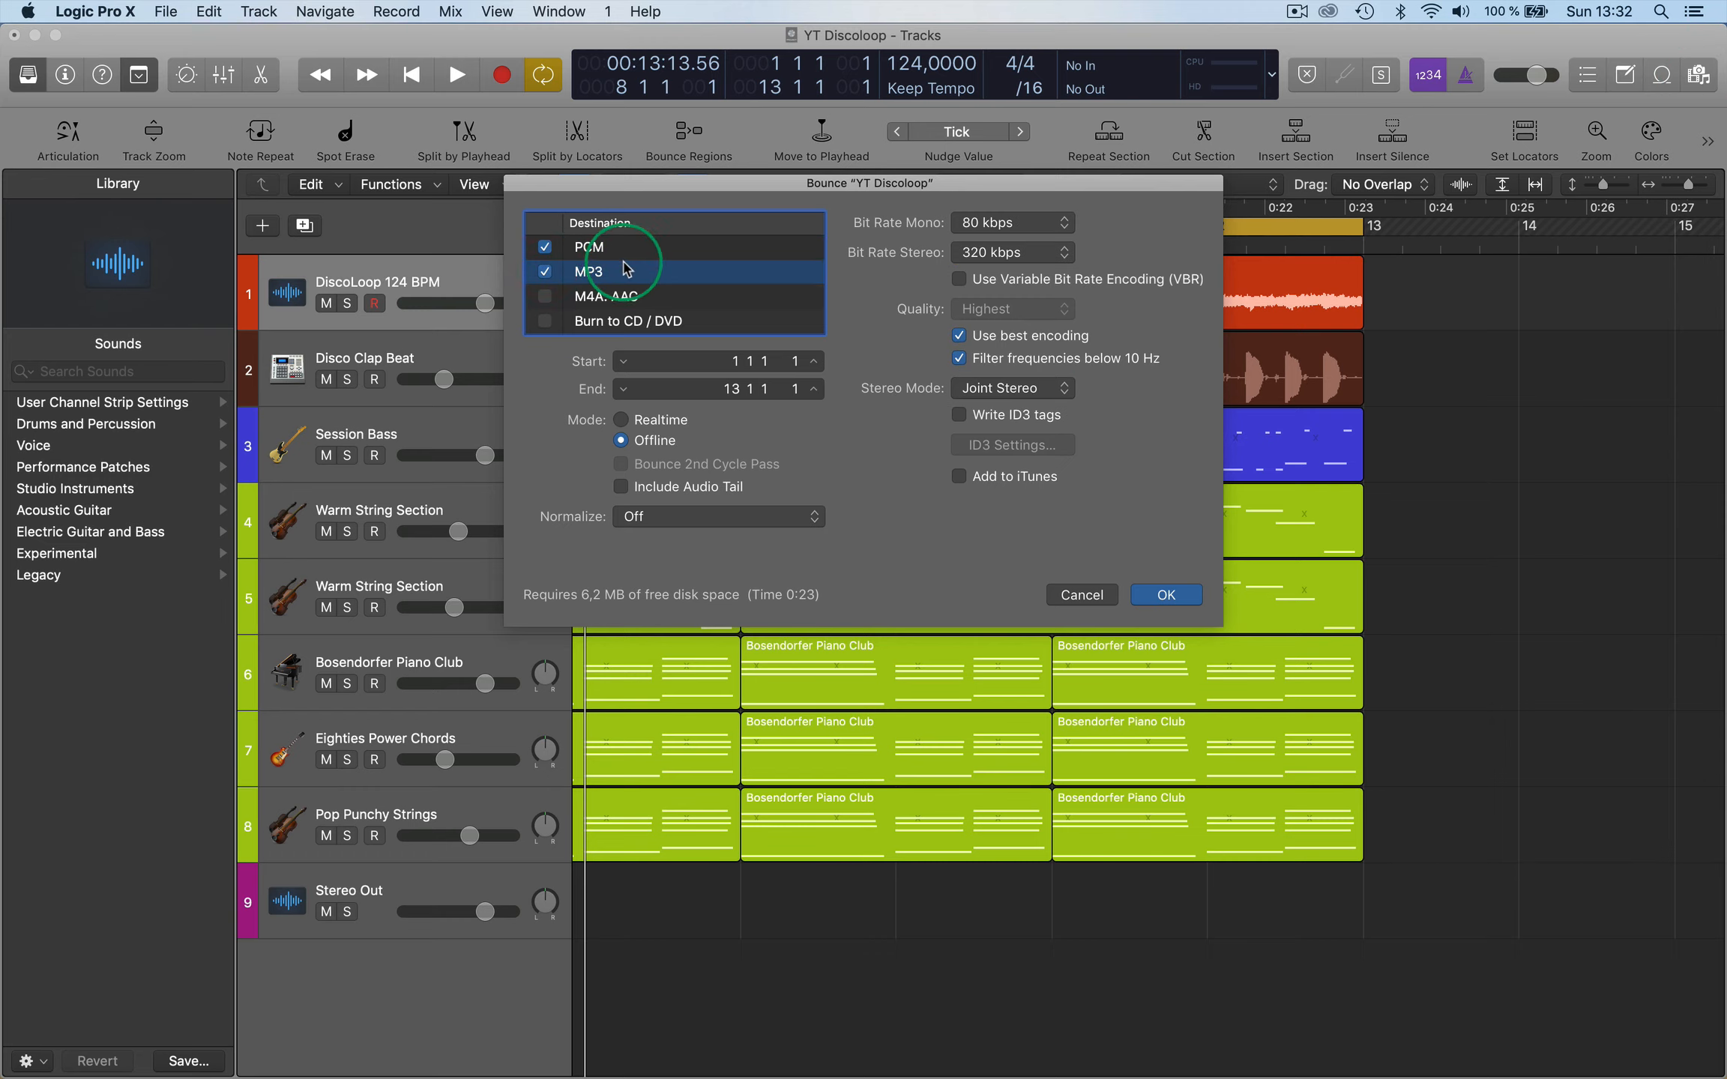
click(1005, 252)
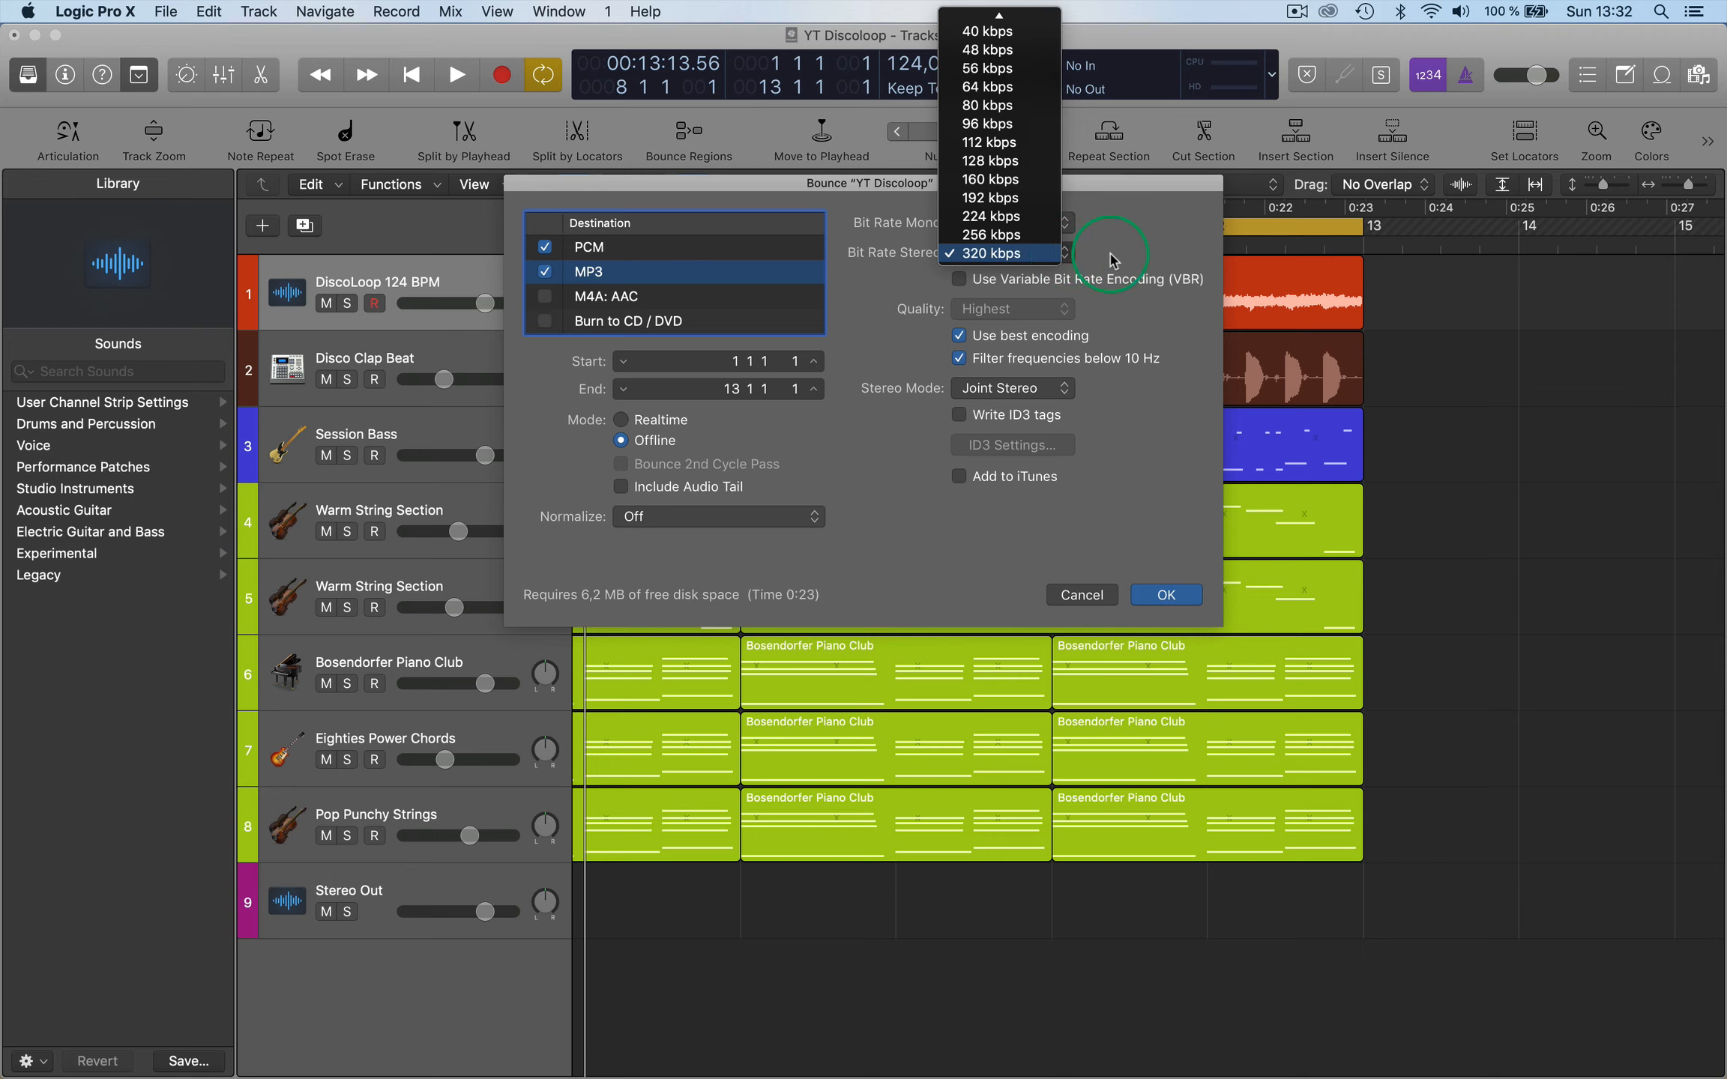
click(986, 105)
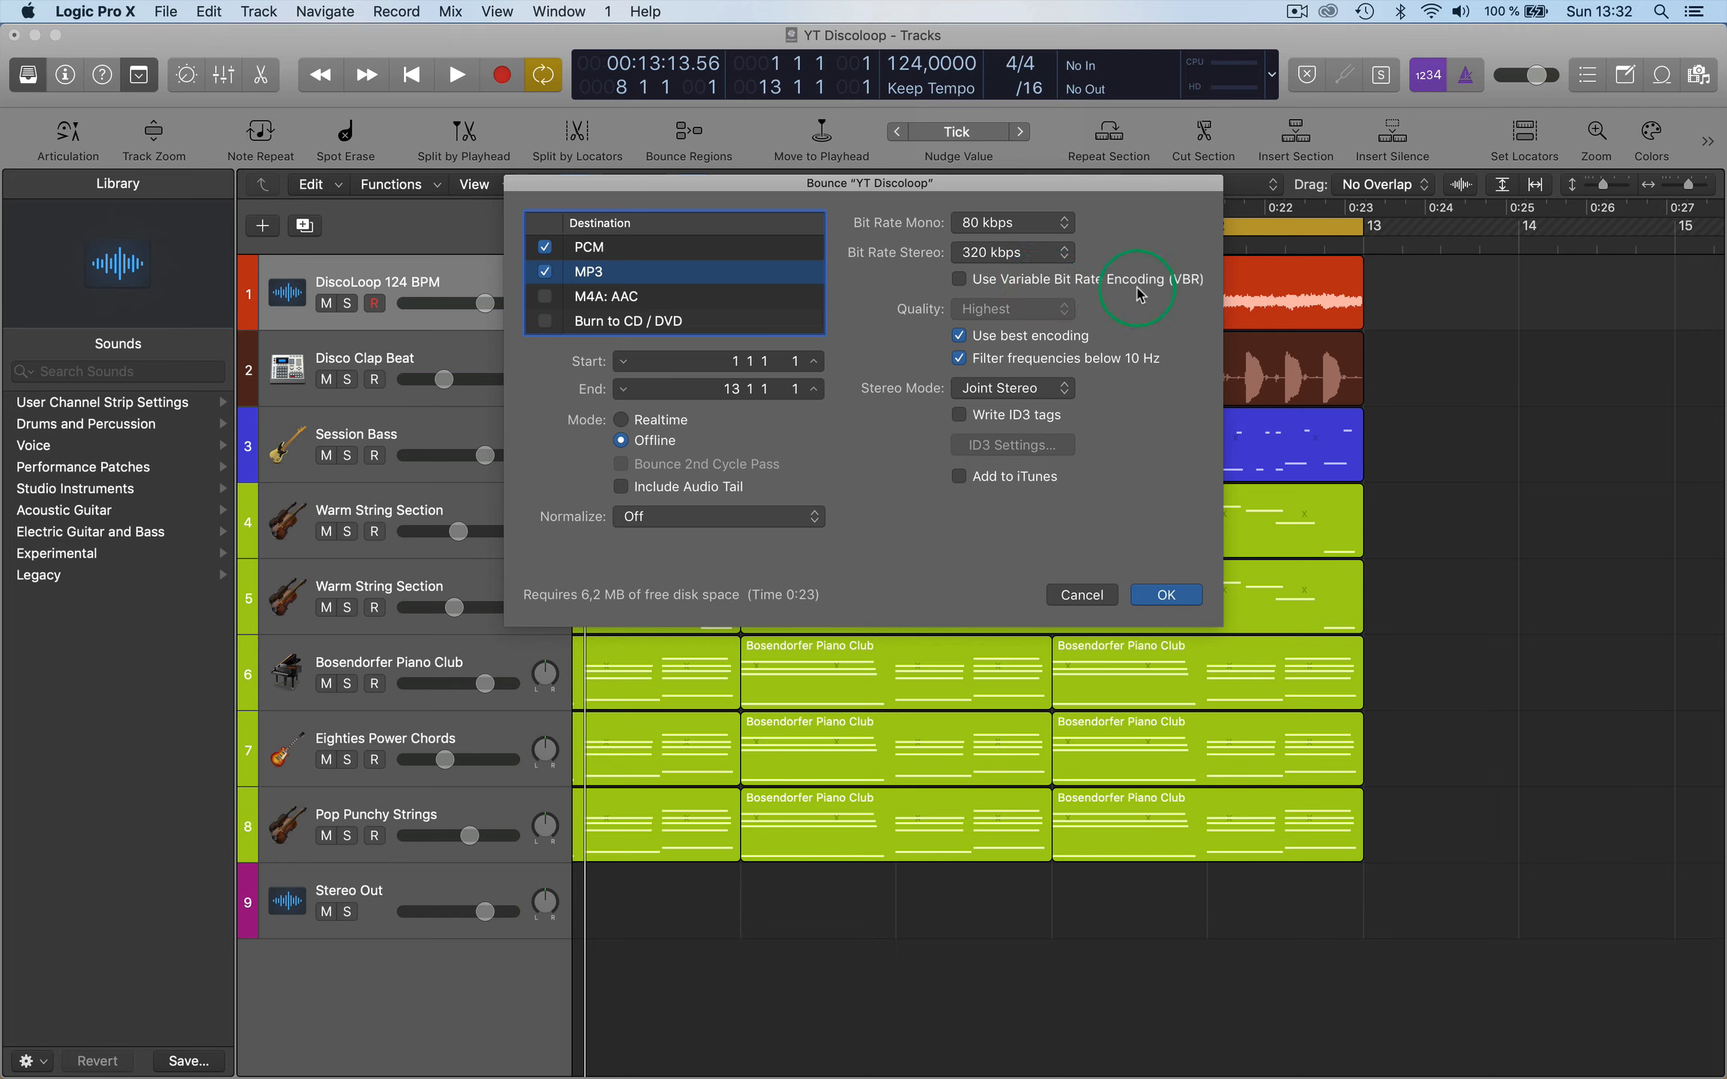
mouse_move(757, 523)
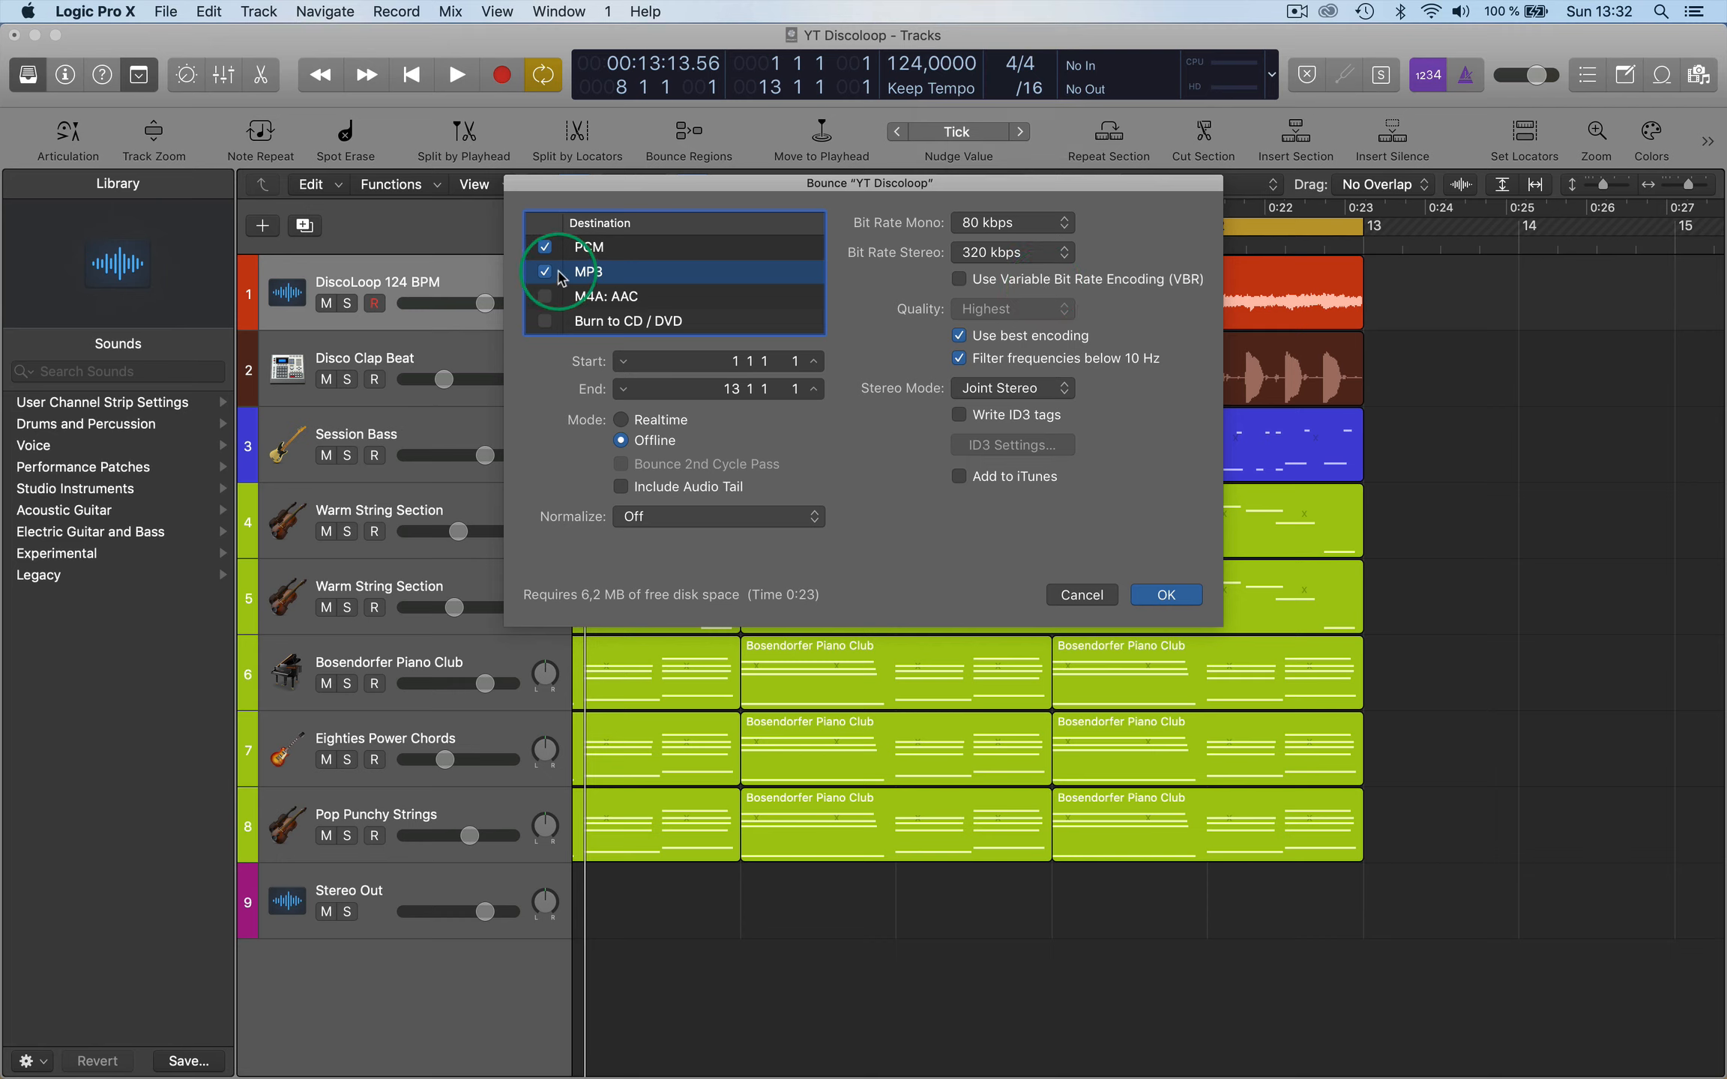
Return to PCM-only output and cancel the bounce, back to the tracks view
click(587, 247)
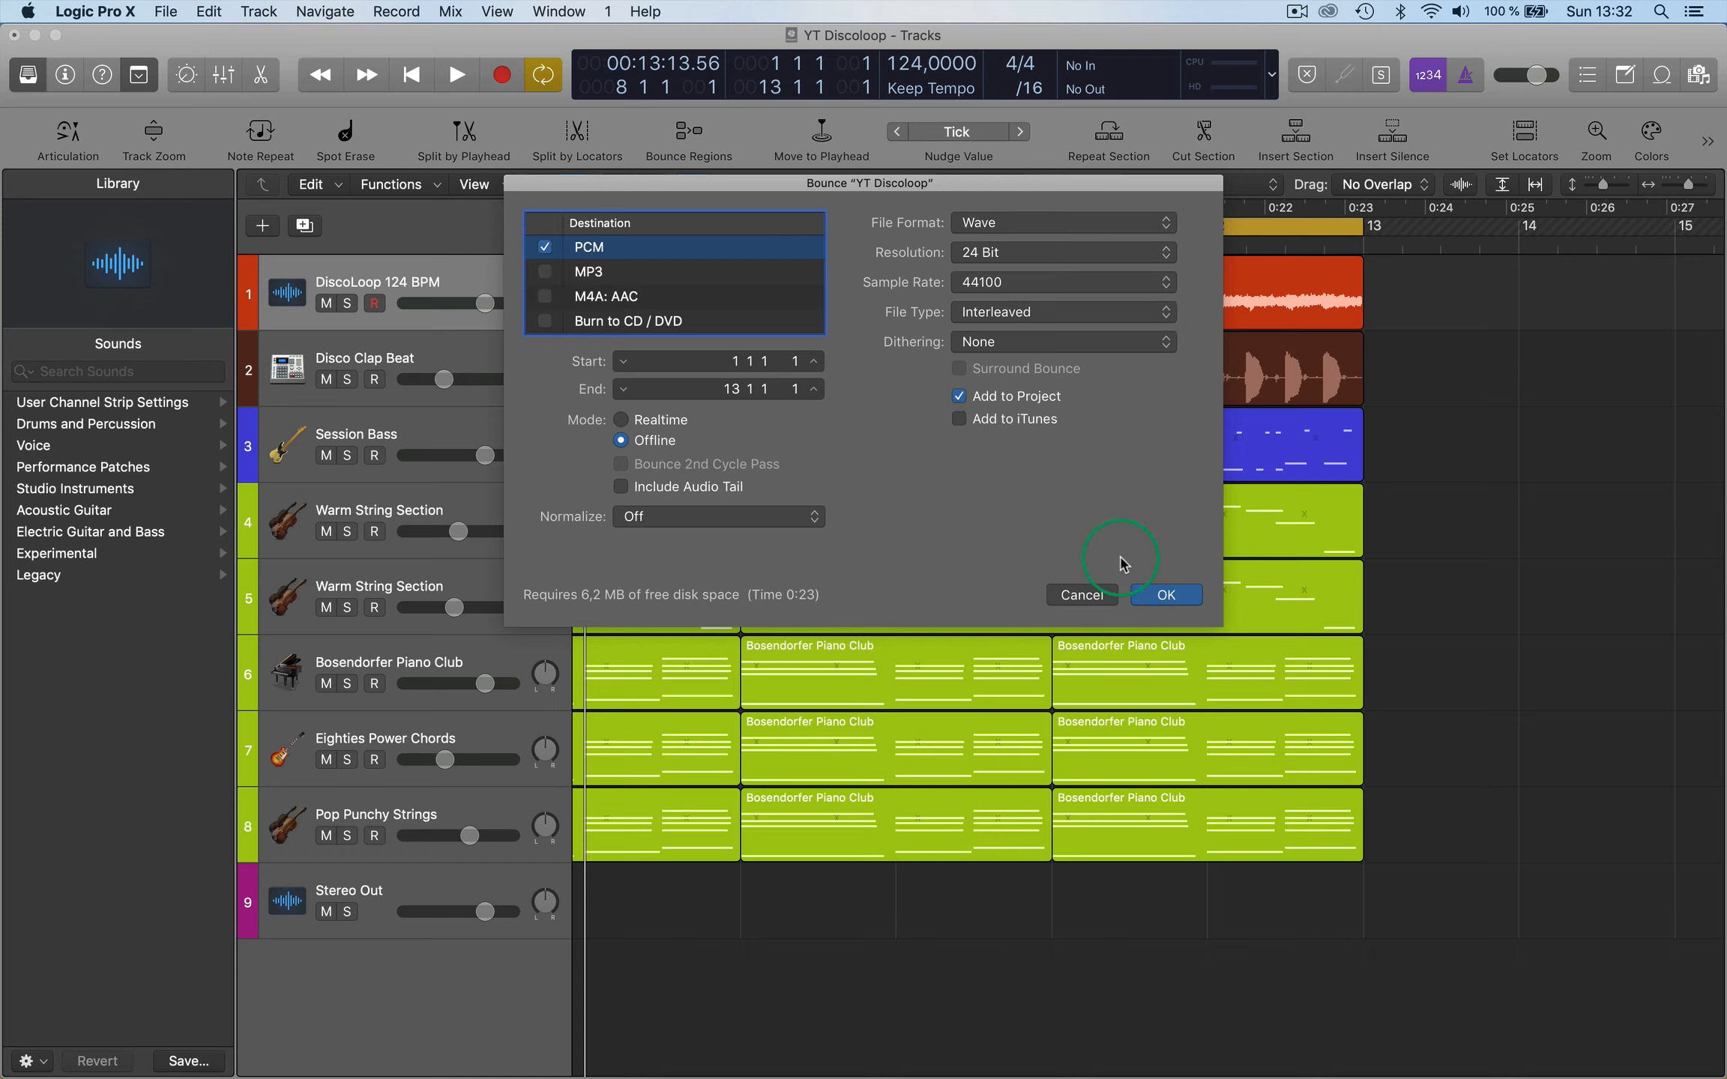
mouse_move(975, 460)
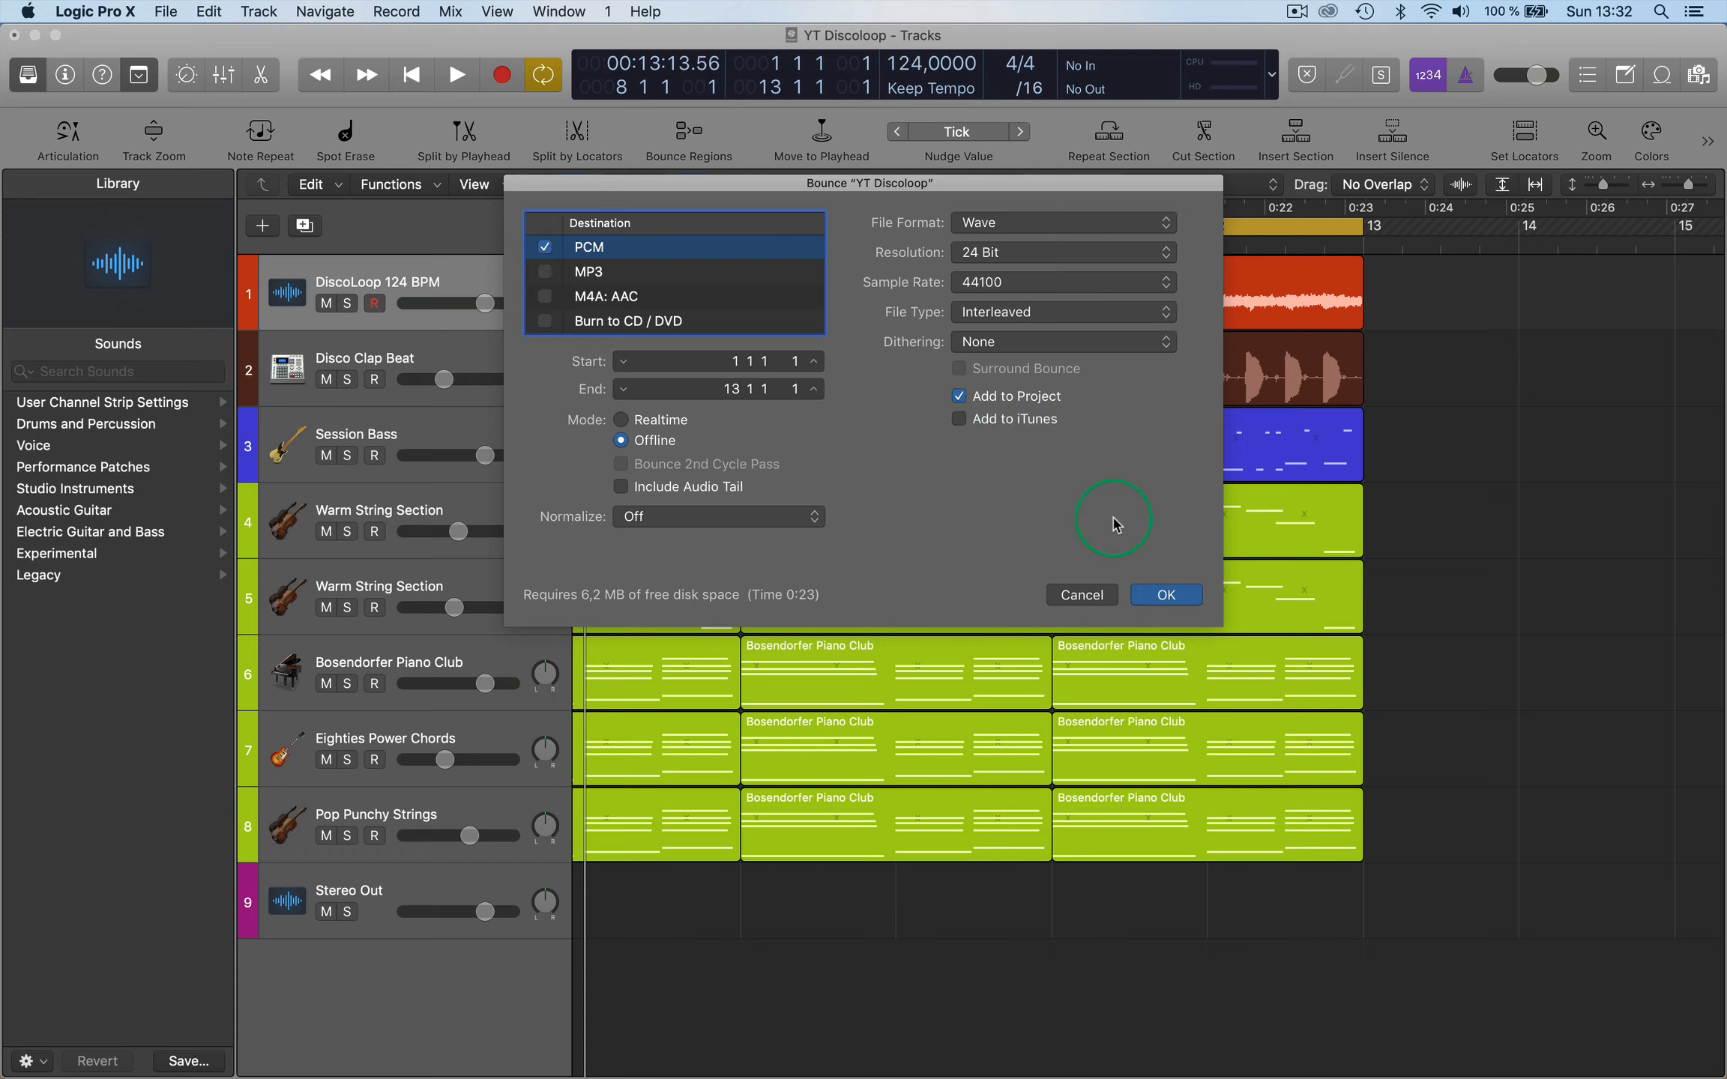
mouse_move(1036, 592)
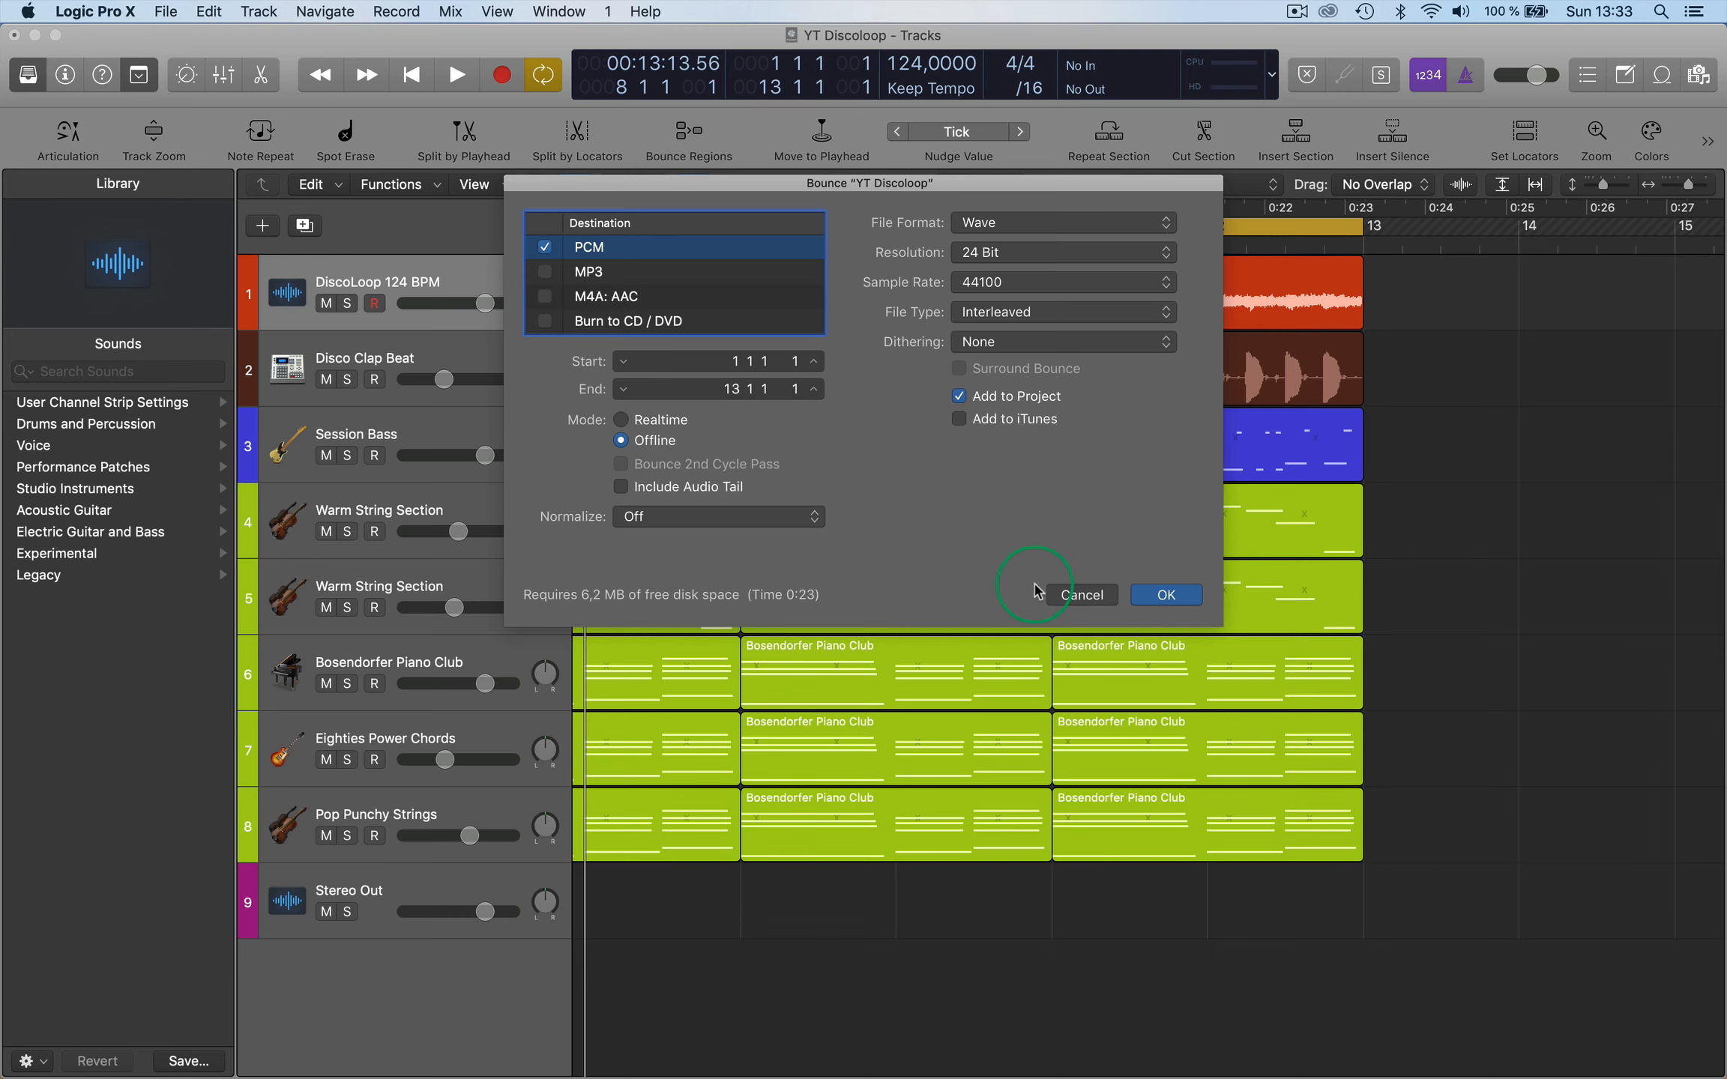
click(1084, 595)
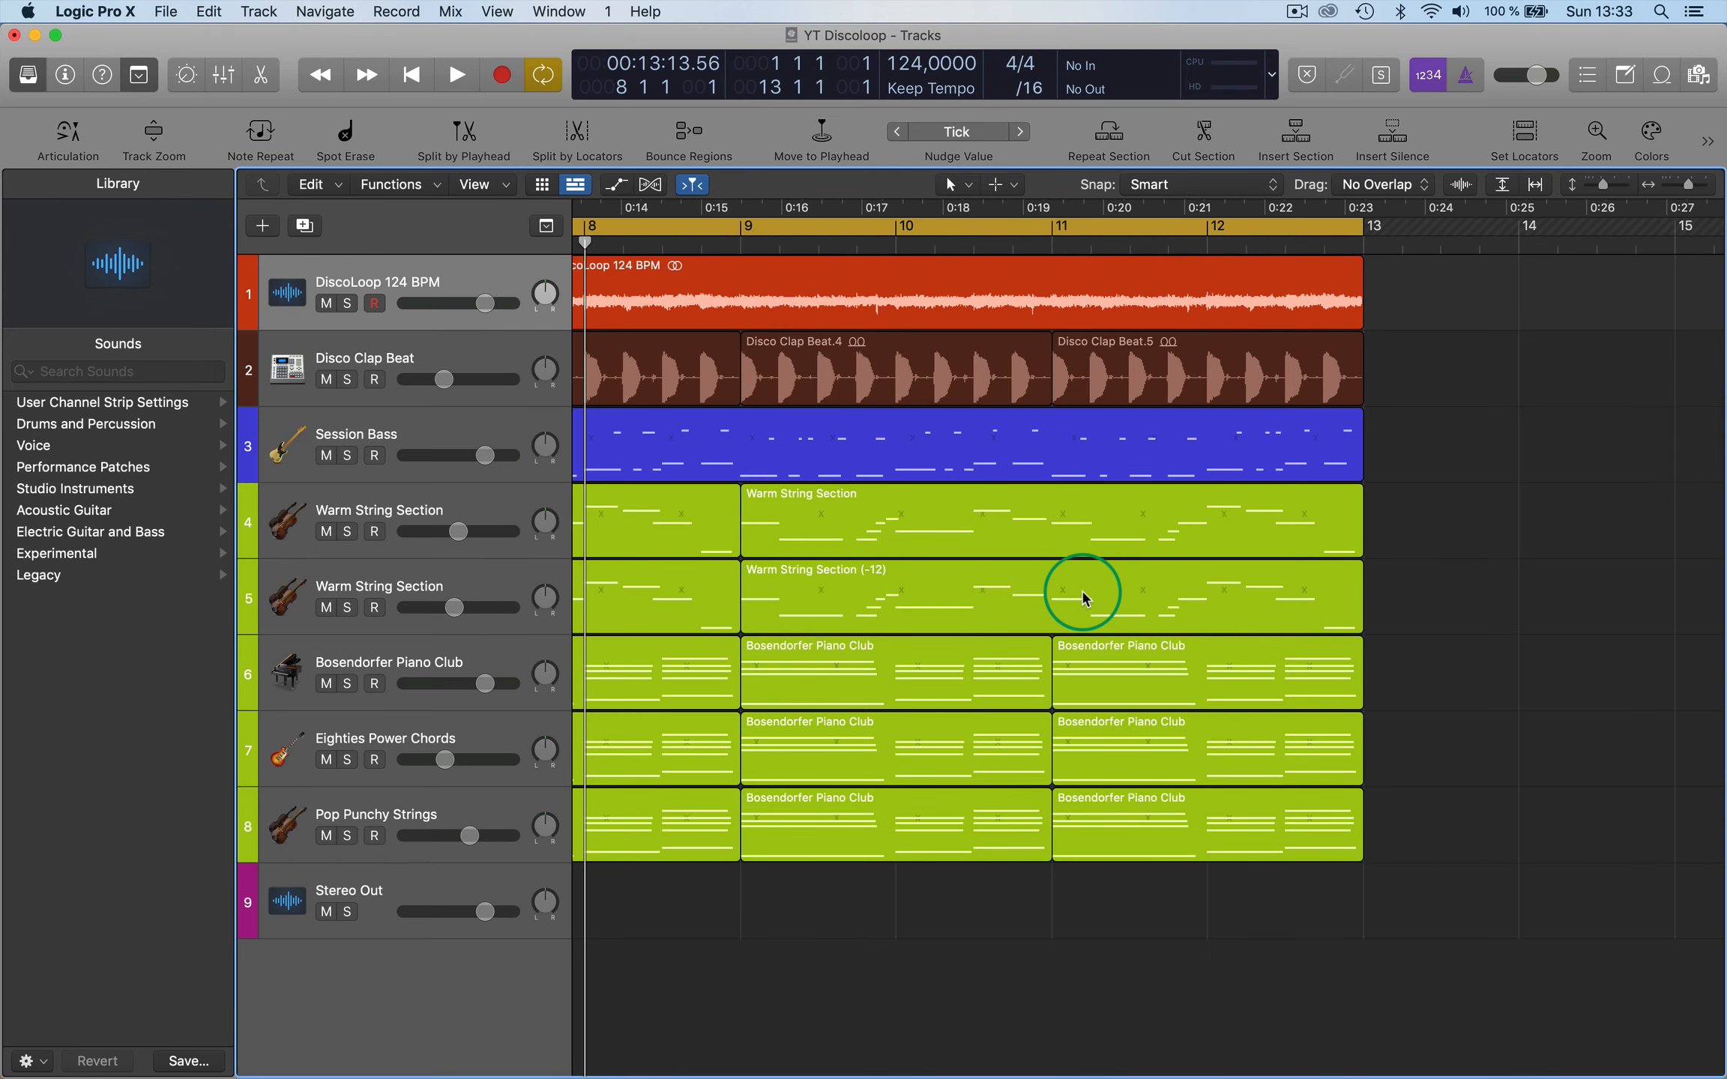